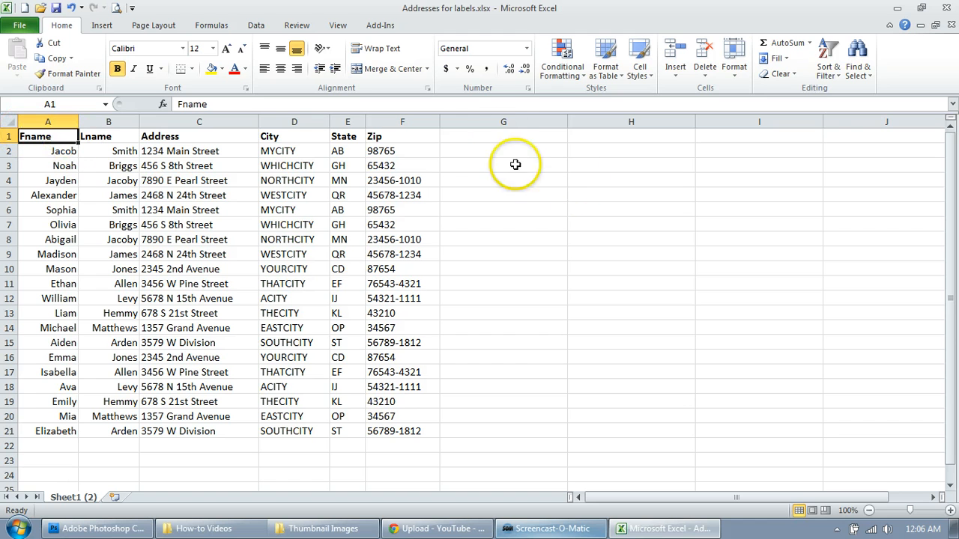
mouse_move(187, 305)
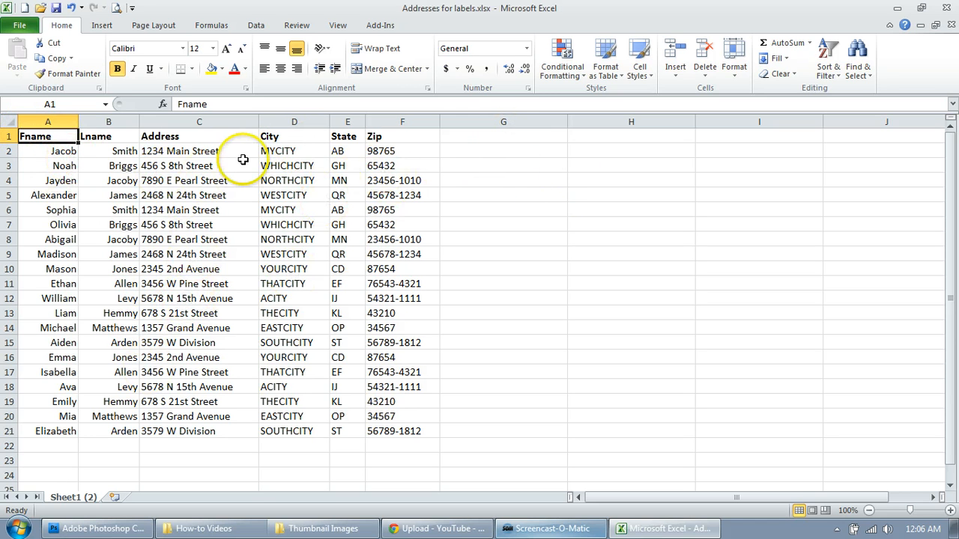
mouse_move(89, 228)
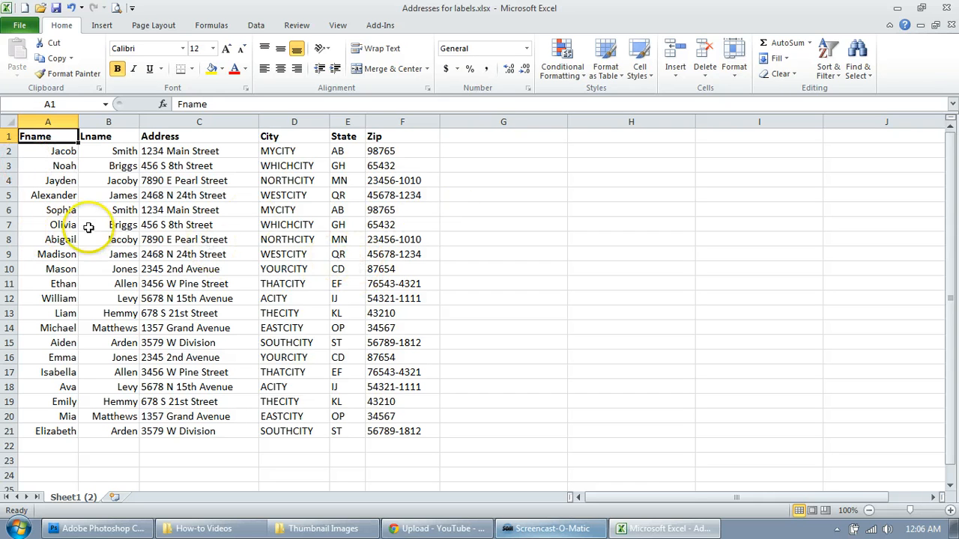
mouse_move(248, 250)
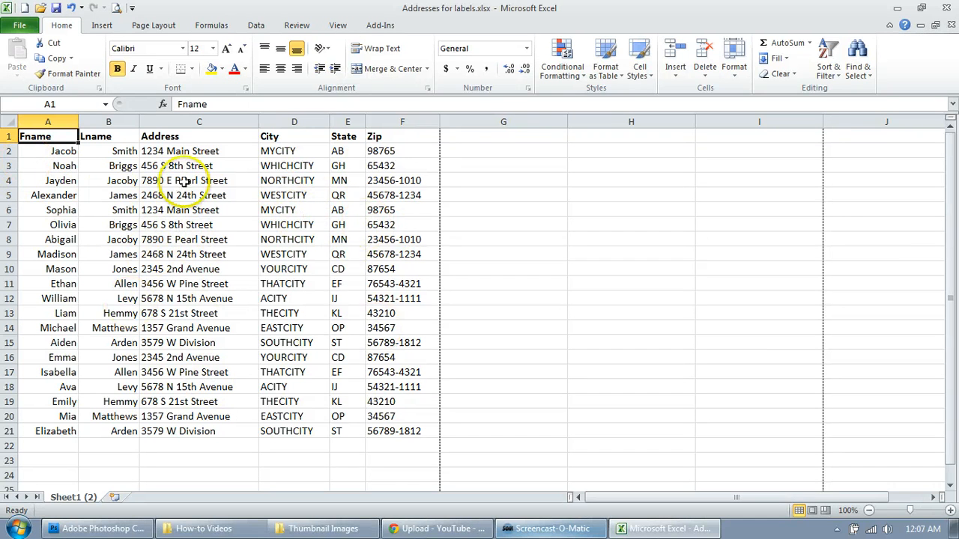
mouse_move(539, 358)
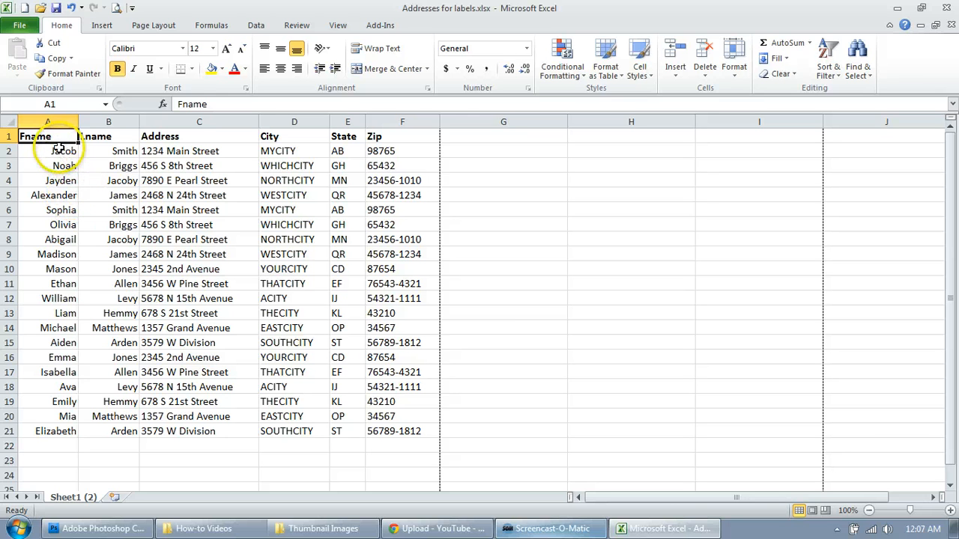
Step: Apply All Borders to the address table A1:F21, then close the workbook
drag(35, 135, 411, 401)
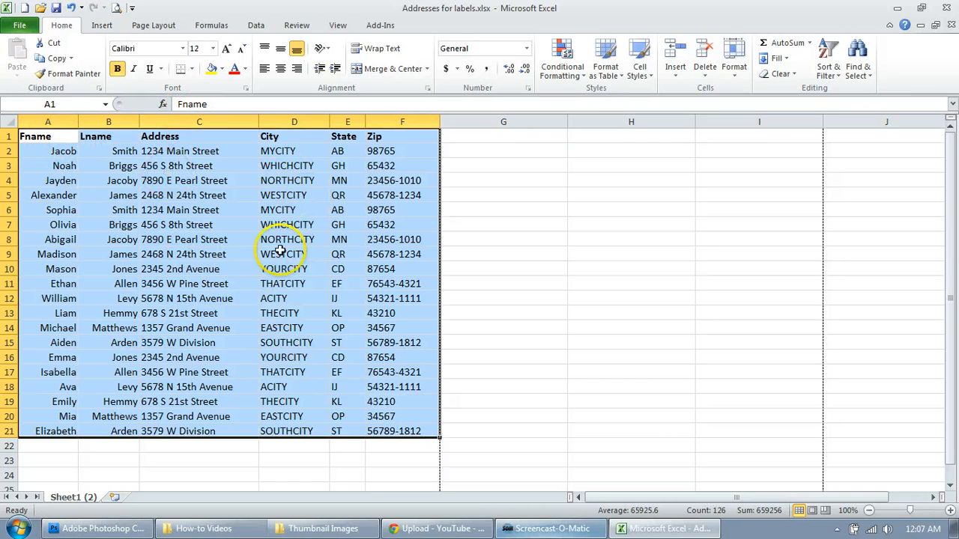
mouse_move(493, 446)
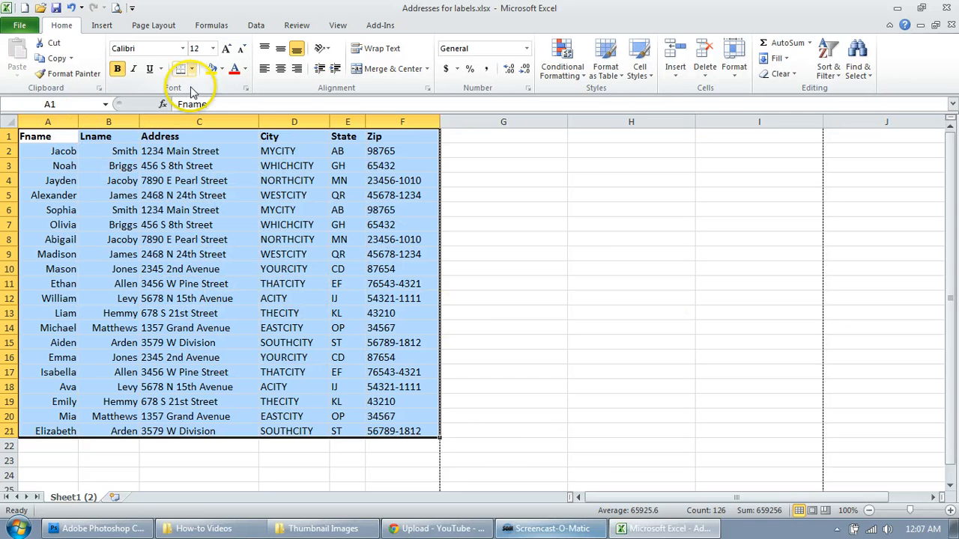
click(192, 69)
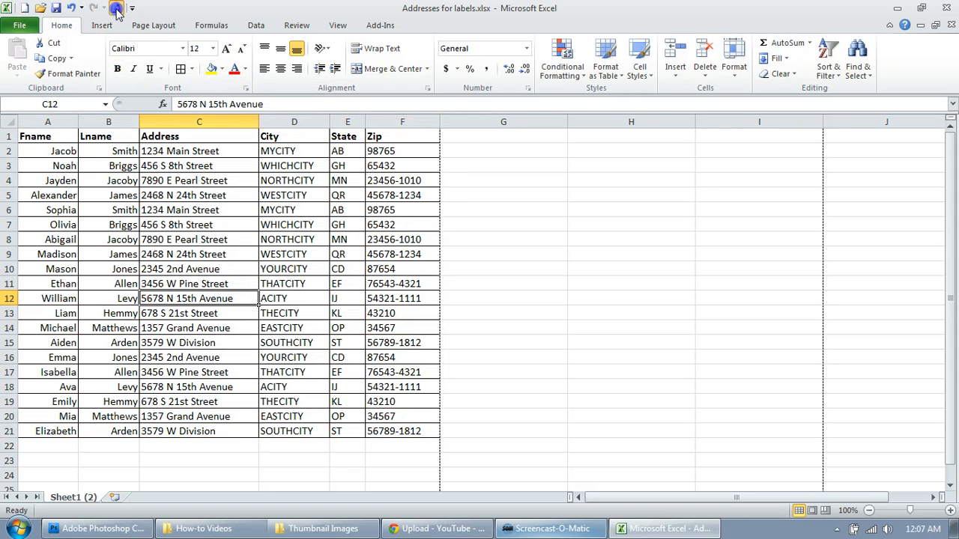
click(117, 13)
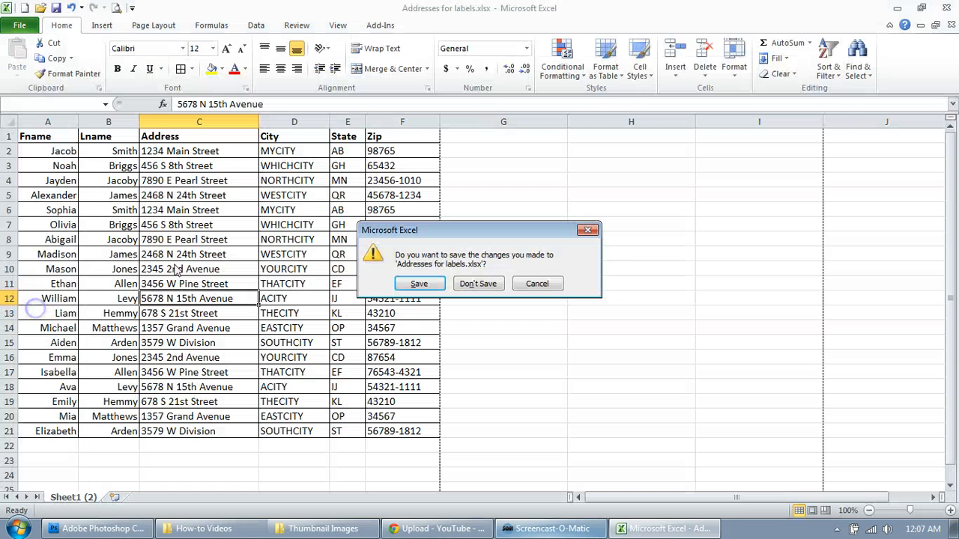
Step: Choose Don't Save so the address list reverts to no cell borders
click(478, 283)
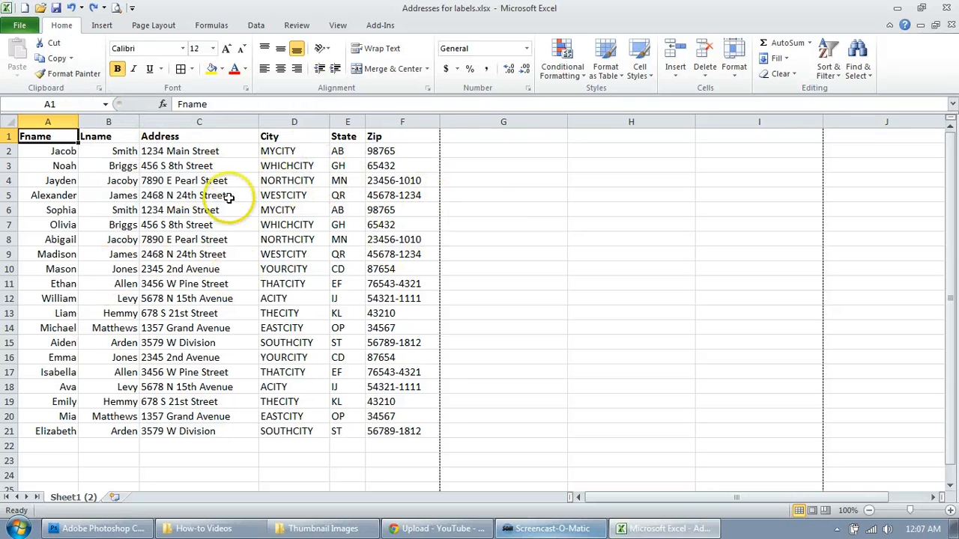
mouse_move(158, 137)
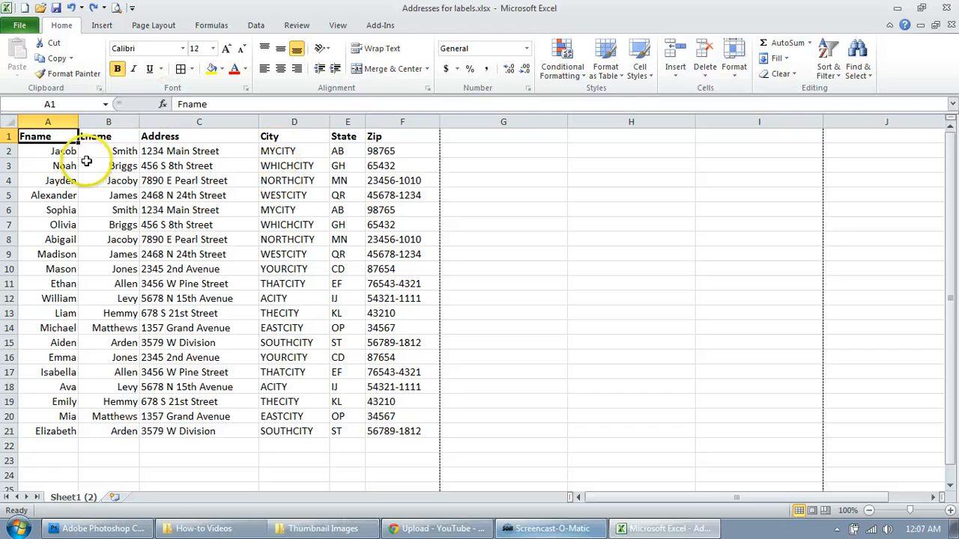
mouse_move(81, 216)
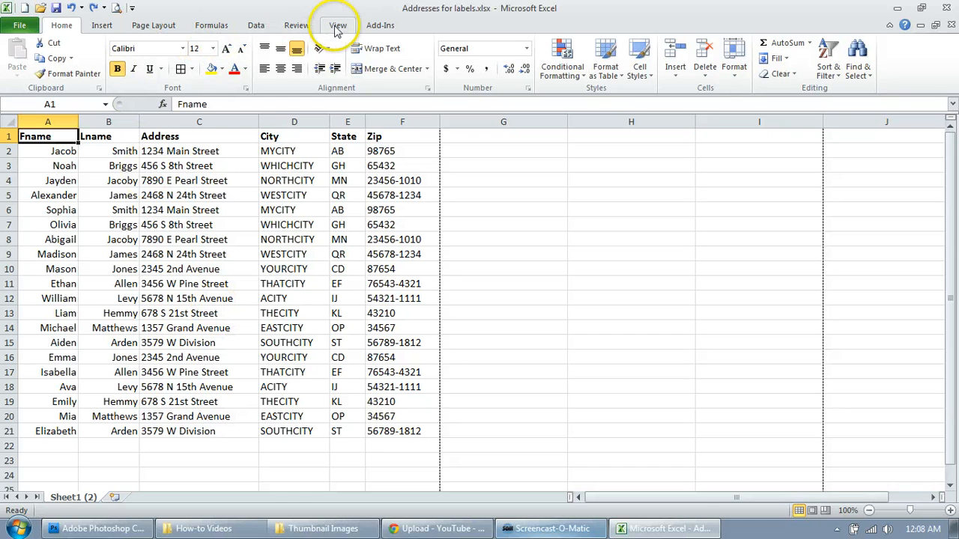
Step: Switch from View to Page Layout to reach the Sheet Options group
click(339, 24)
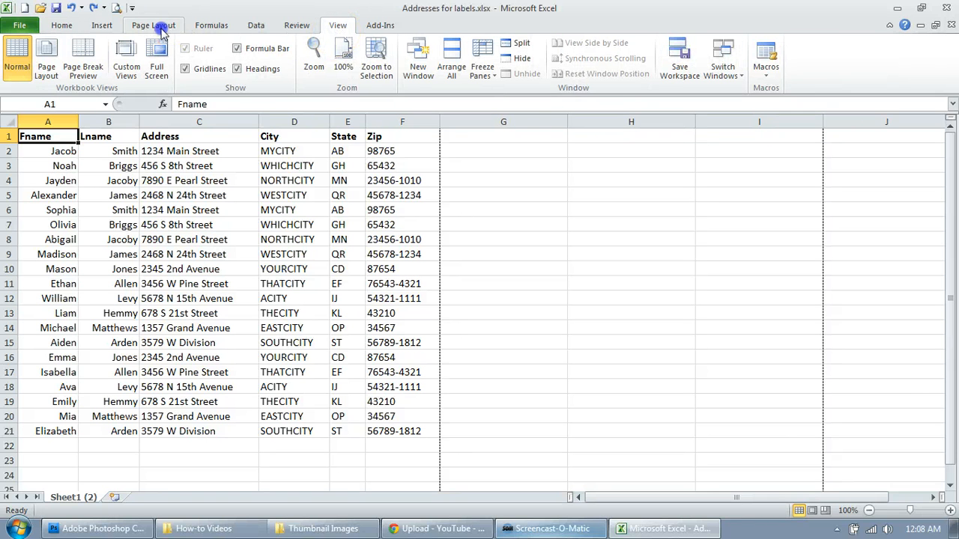
click(153, 24)
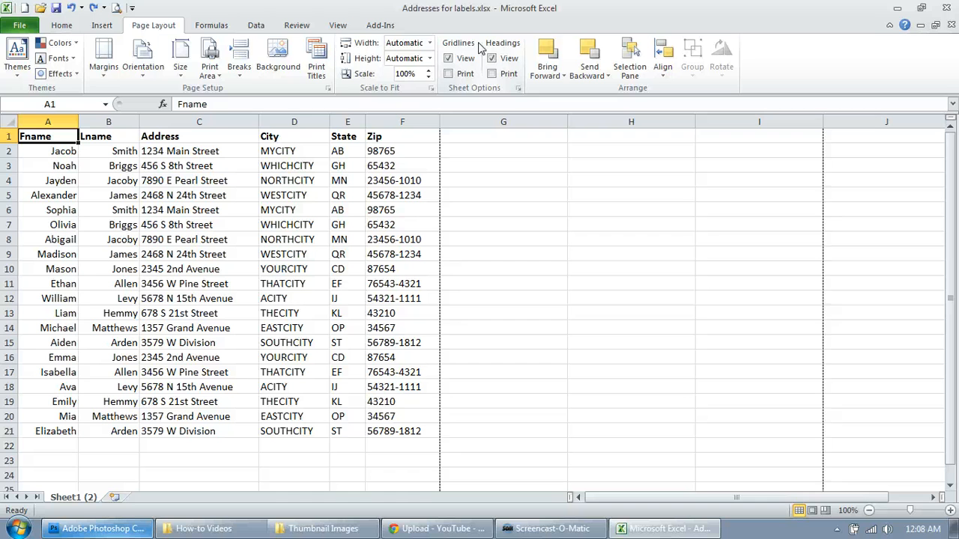
mouse_move(447, 58)
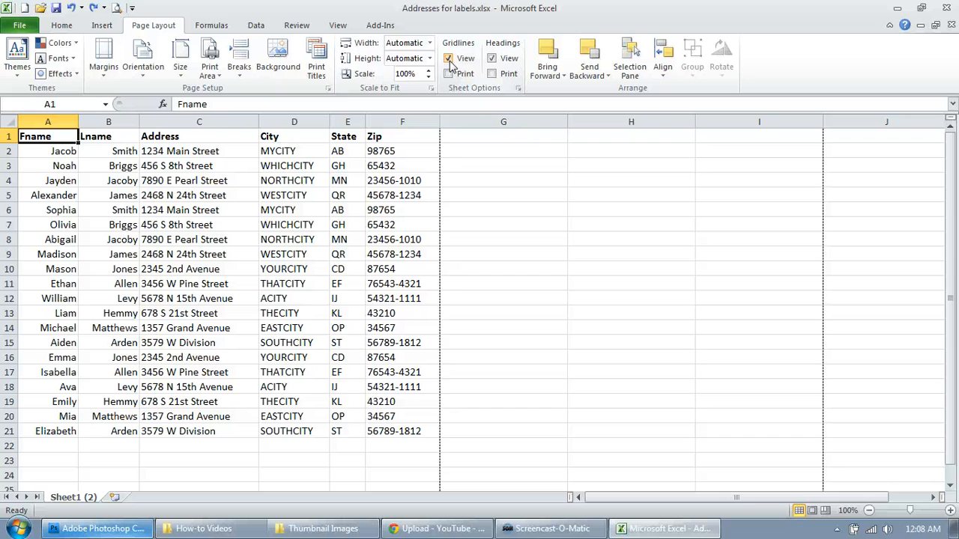
Step: Enable Gridlines Print in Sheet Options and preview the printout with gridlines
click(448, 74)
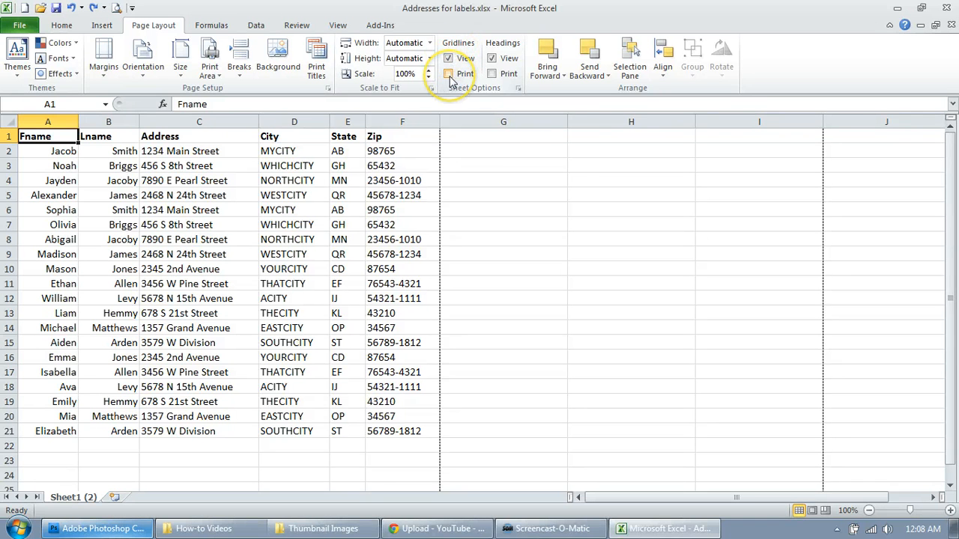
click(446, 73)
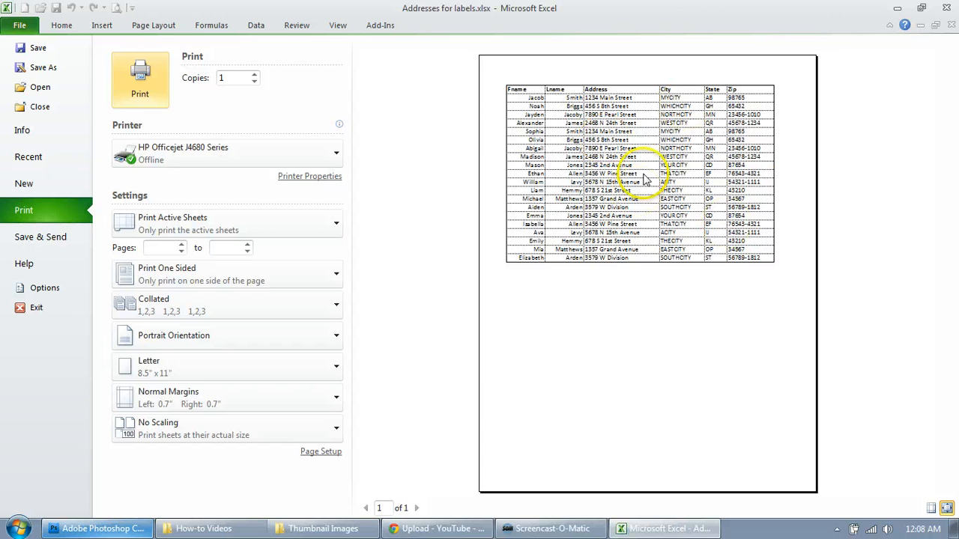
mouse_move(626, 237)
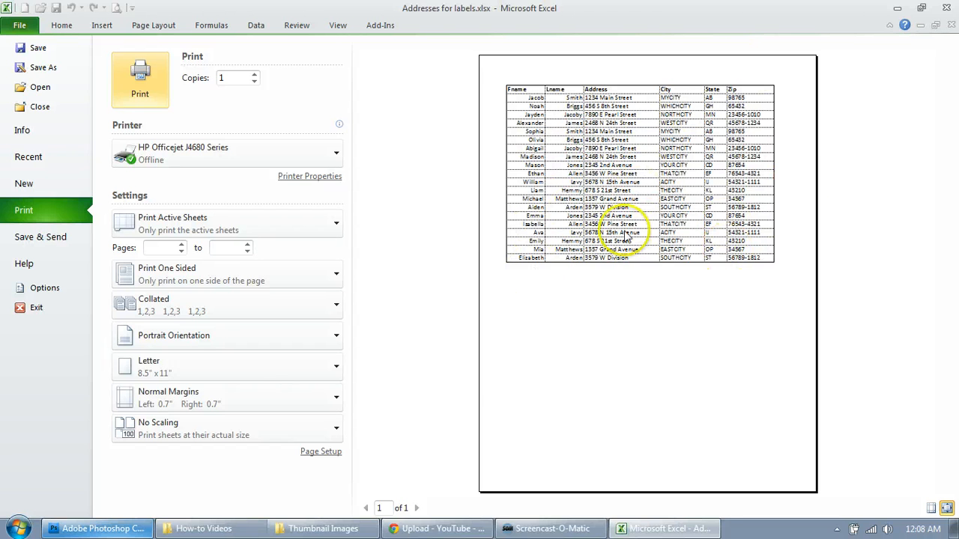
mouse_move(636, 237)
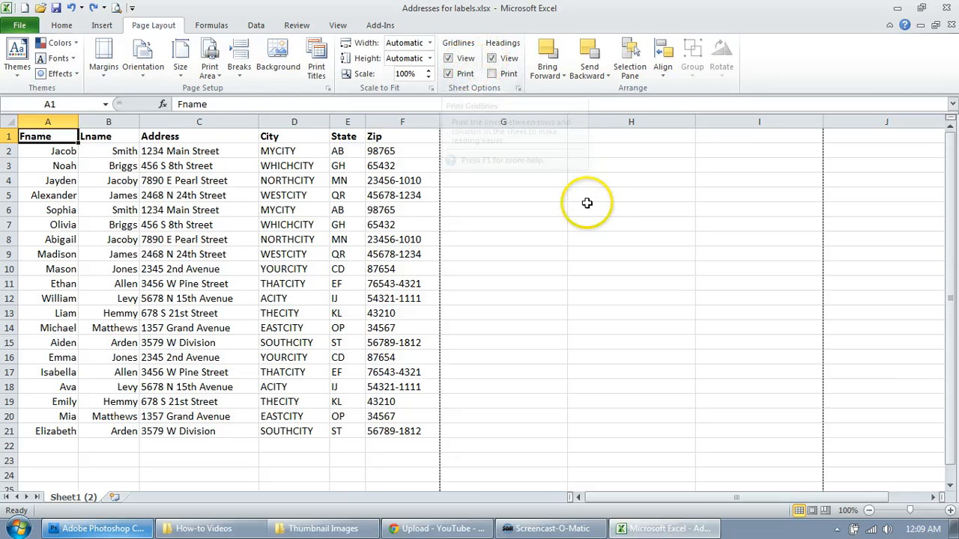
mouse_move(587, 203)
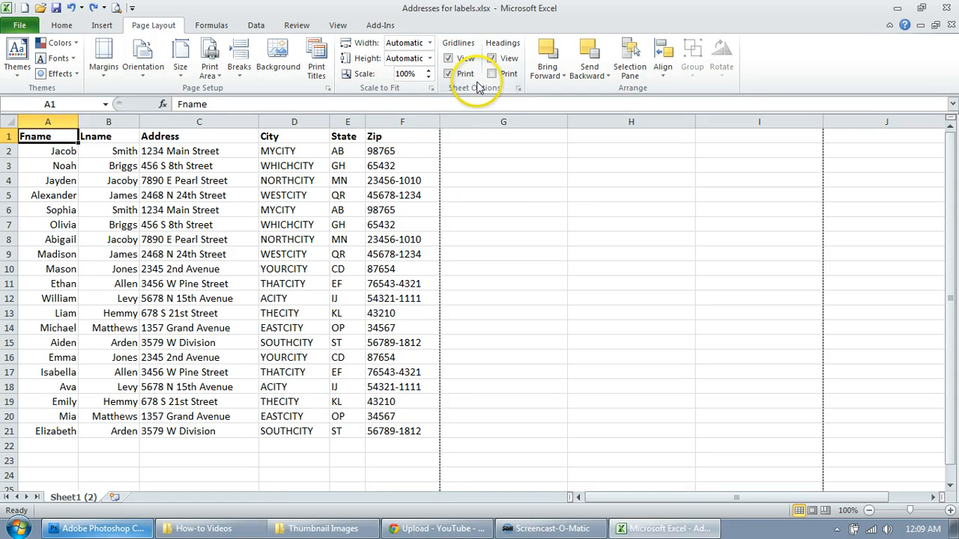
Step: Return to the worksheet with Gridlines Print still ticked
click(448, 74)
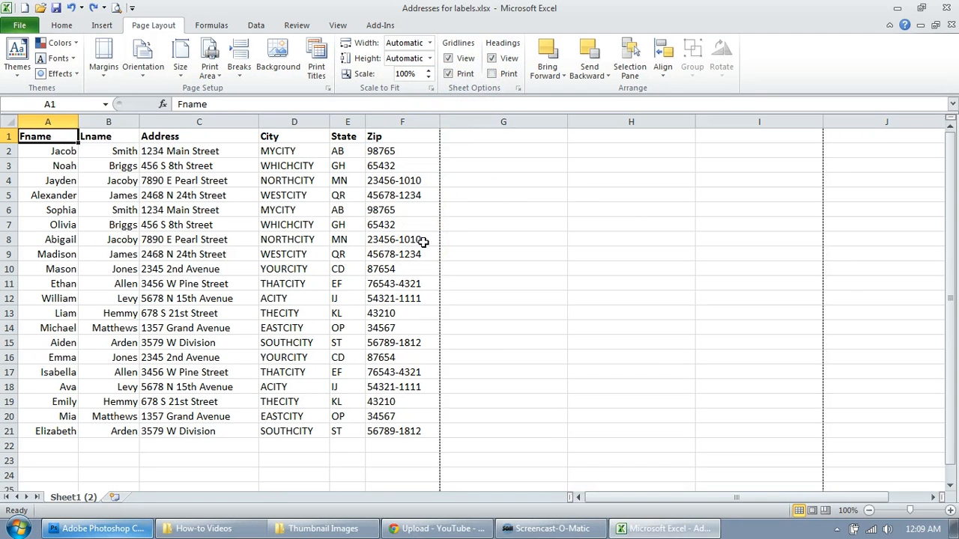